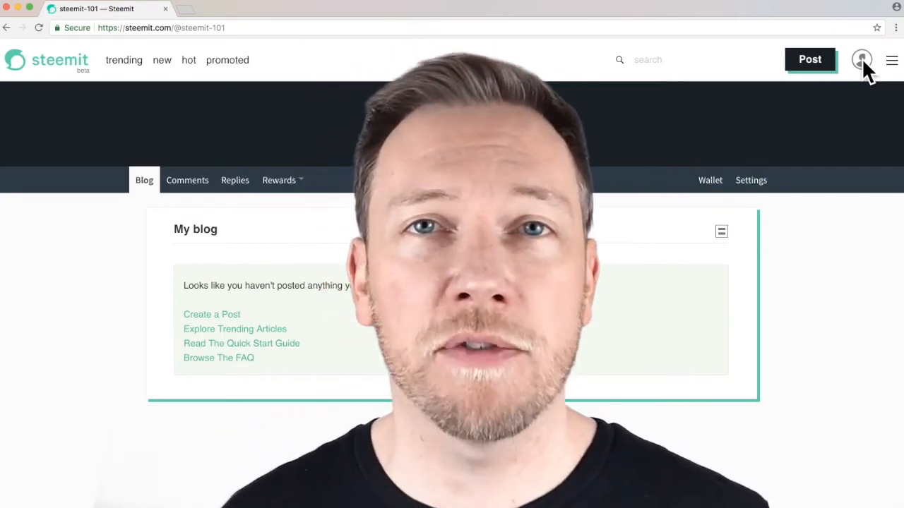
- Open the account's Wallet from the profile avatar menu to view STEEM, Steem Power and Steem Dollar balances
left_click(861, 60)
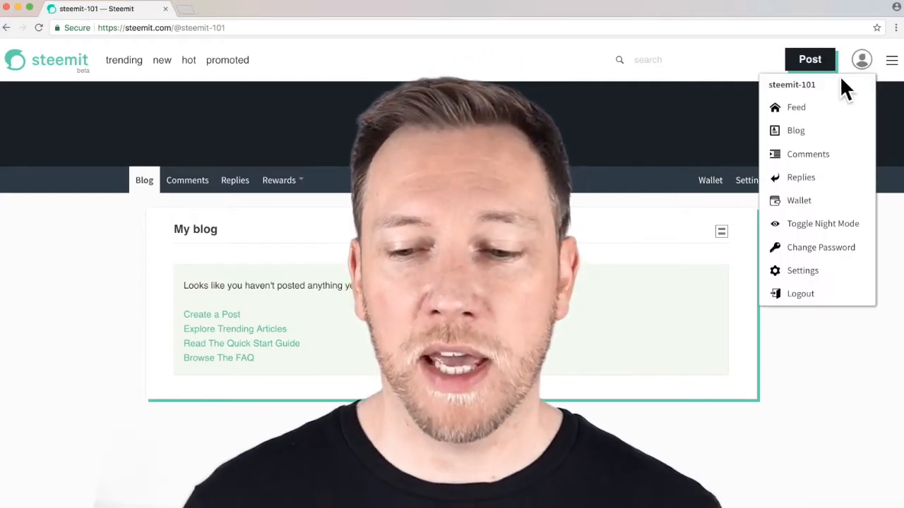
left_click(799, 201)
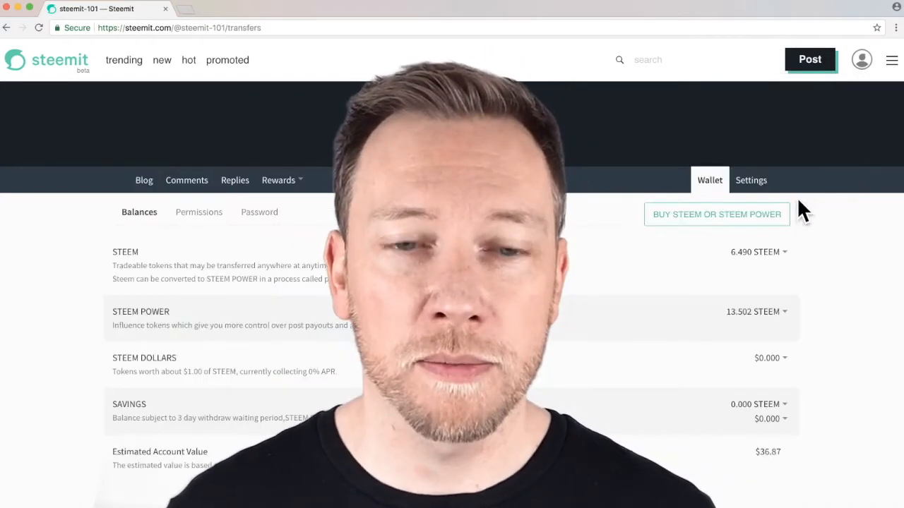
mouse_move(157, 225)
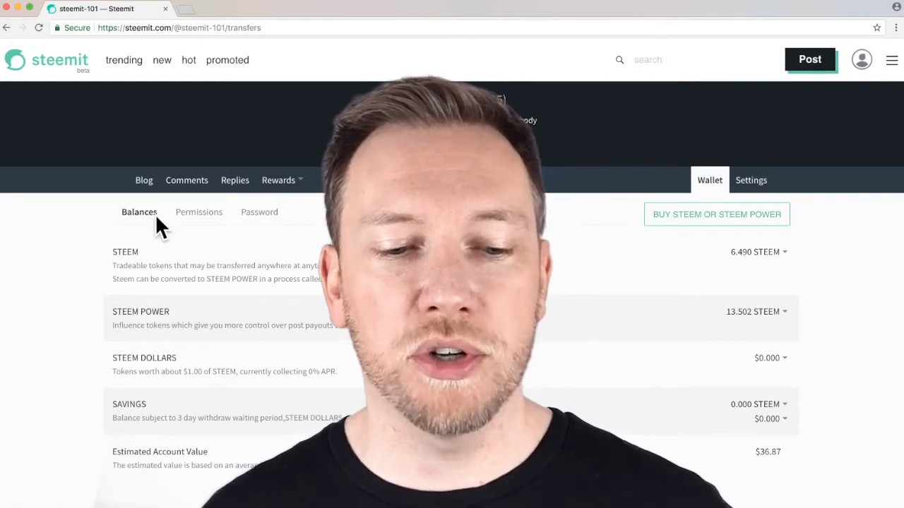
mouse_move(265, 213)
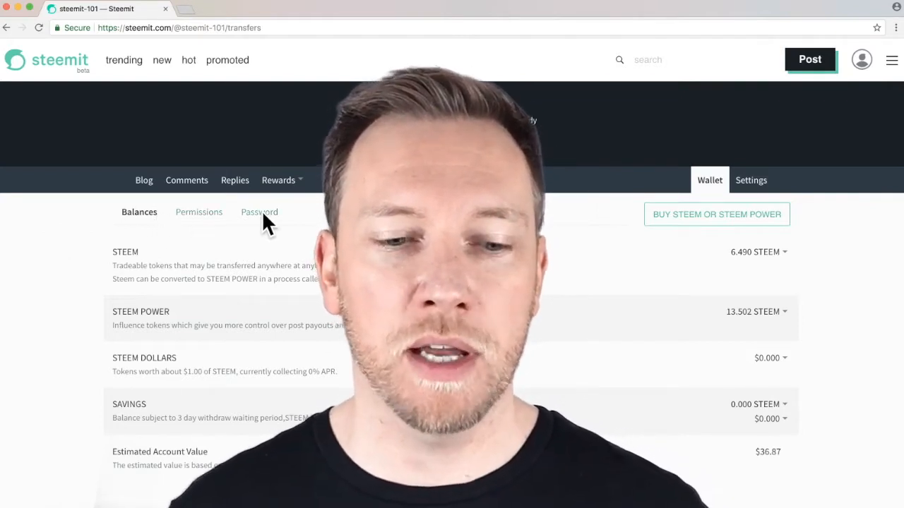
mouse_move(182, 220)
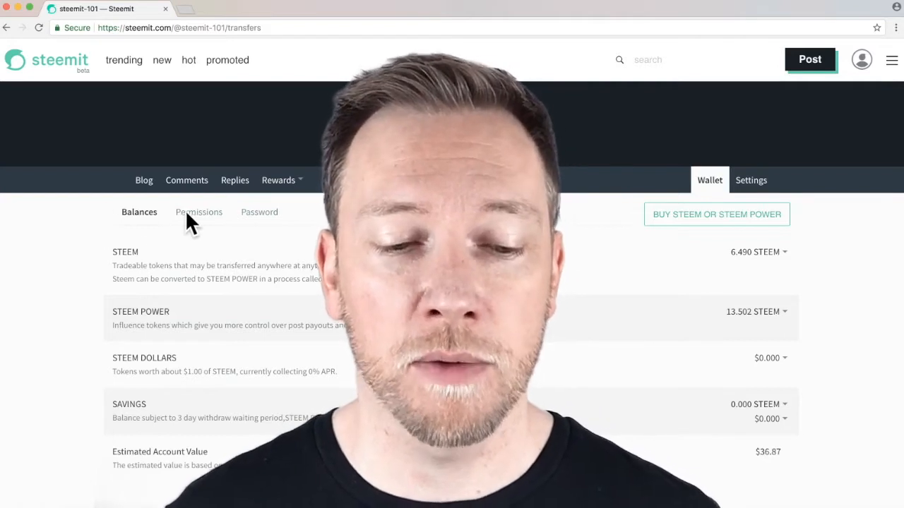
- Switch the wallet to Permissions, listing the posting, active, owner and memo public keys
left_click(197, 212)
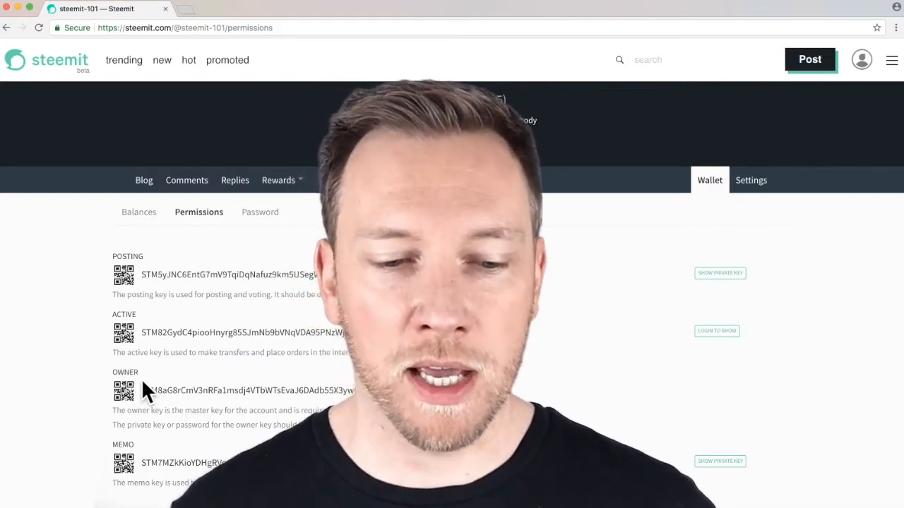
mouse_move(251, 252)
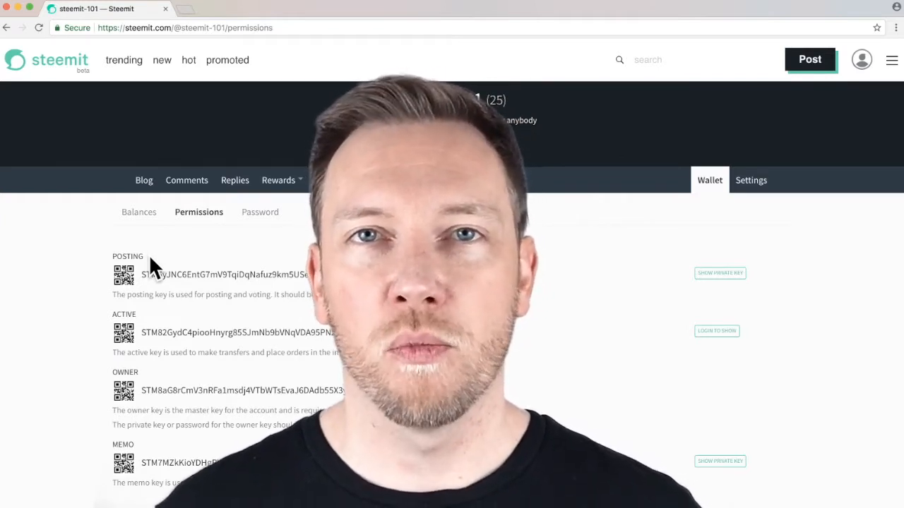
mouse_move(156, 316)
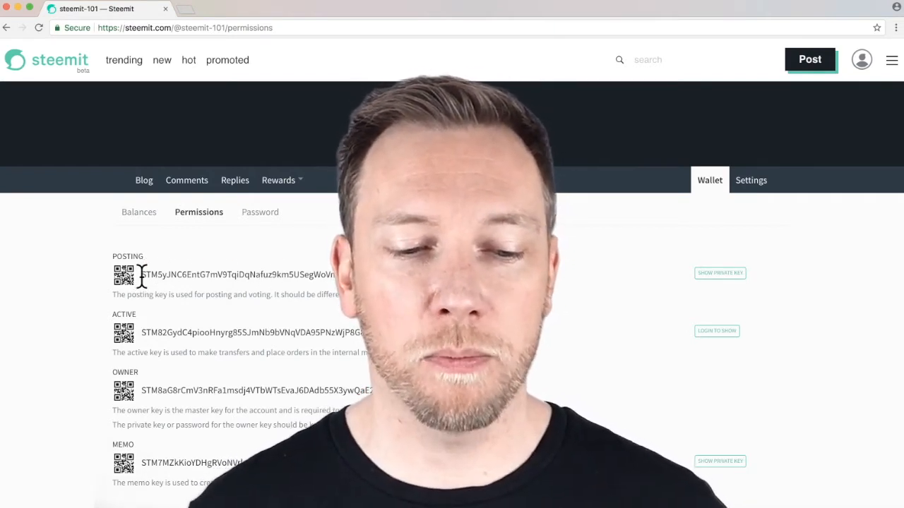
mouse_move(296, 274)
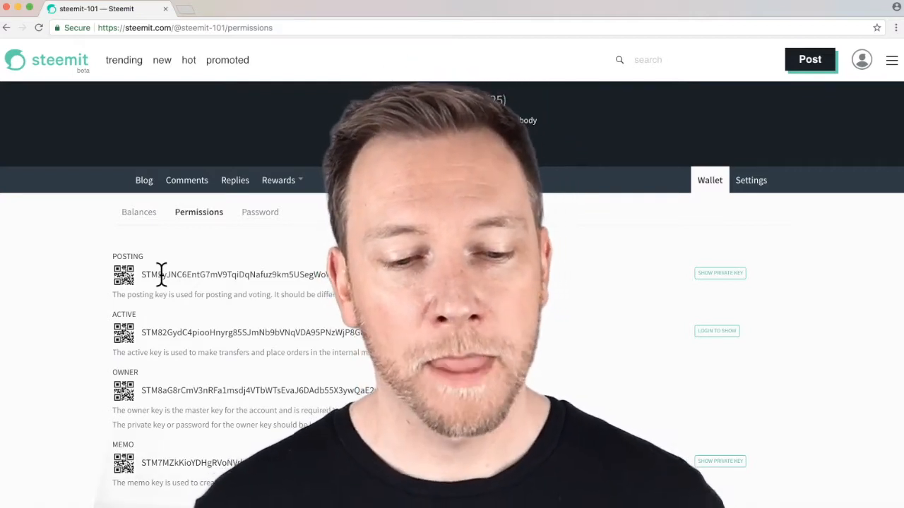
mouse_move(665, 289)
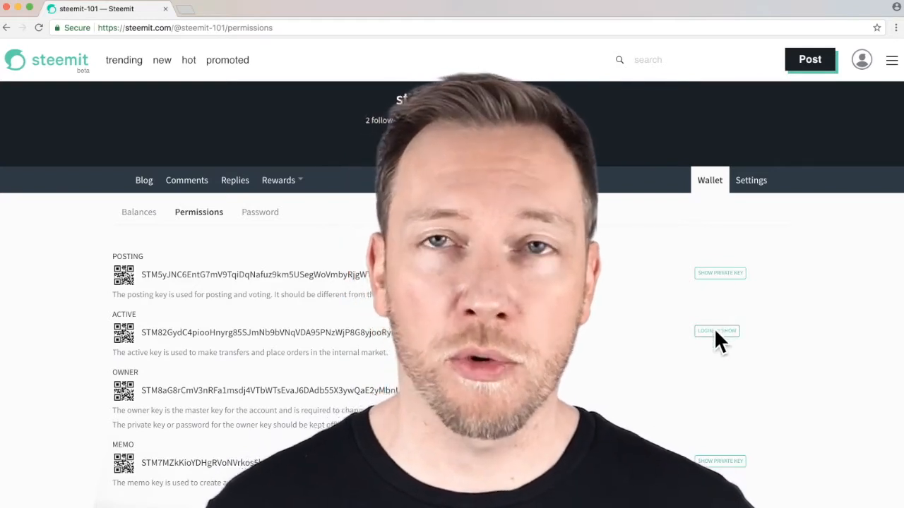
left_click(718, 330)
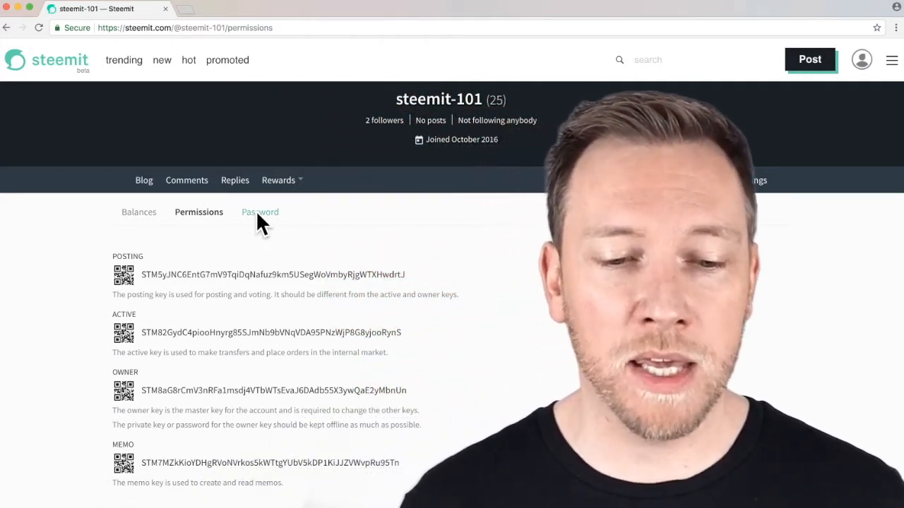
- Show the wallet's Password reset page and scroll to the Generated Password section
left_click(260, 212)
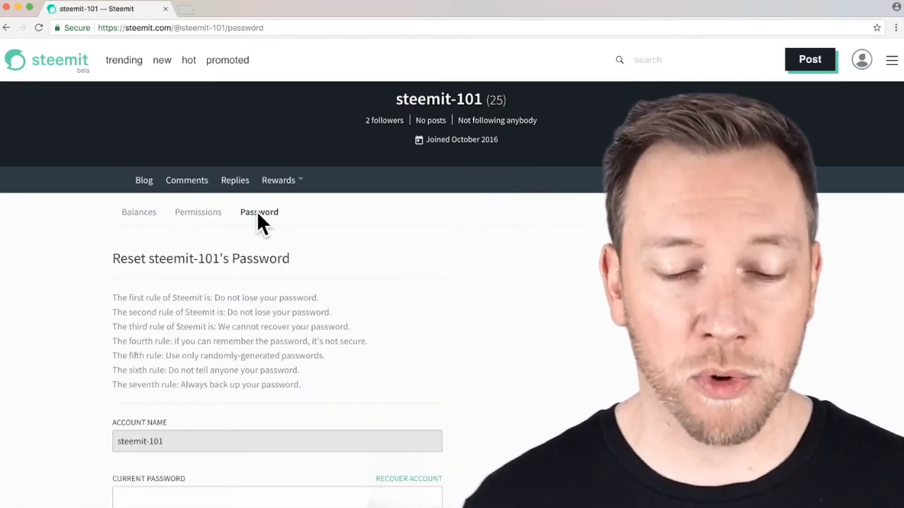
scroll("down", 3)
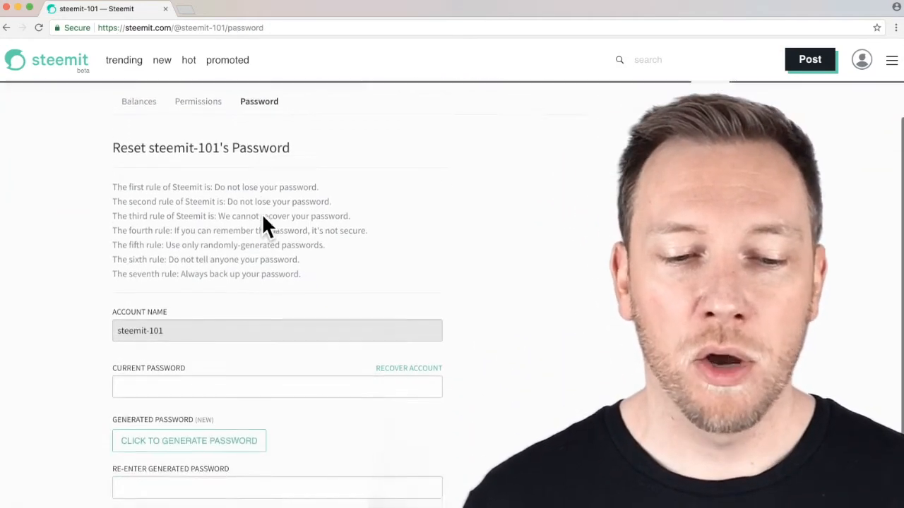
scroll("down", 3)
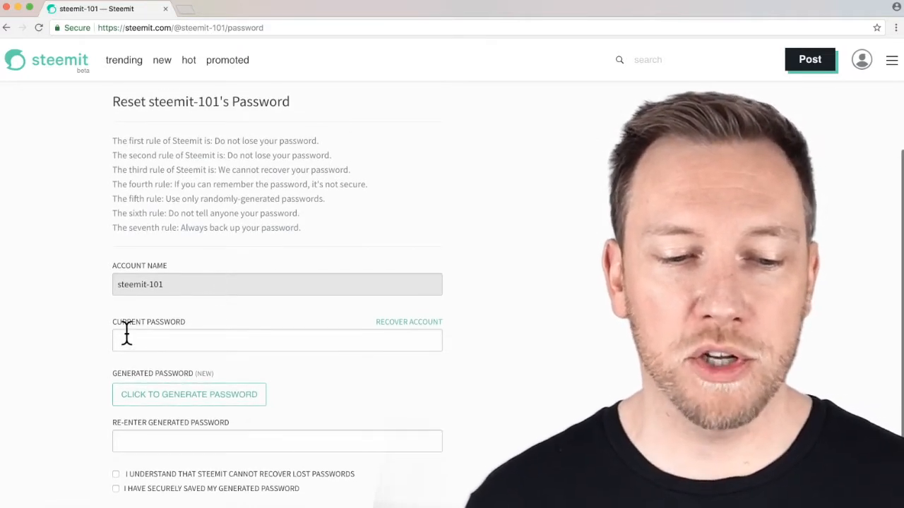
- Generate a new random password for steemit-101 and reveal the acknowledgement statements below it
left_click(189, 394)
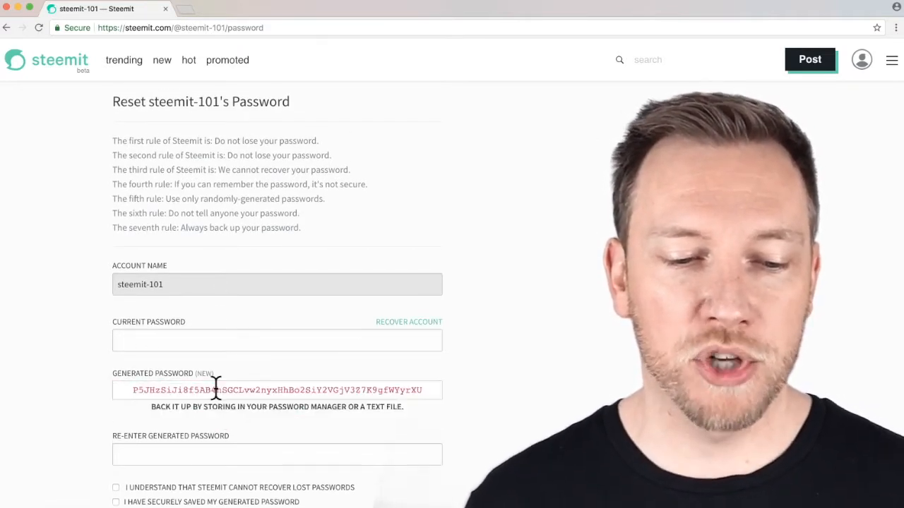
scroll("down", 3)
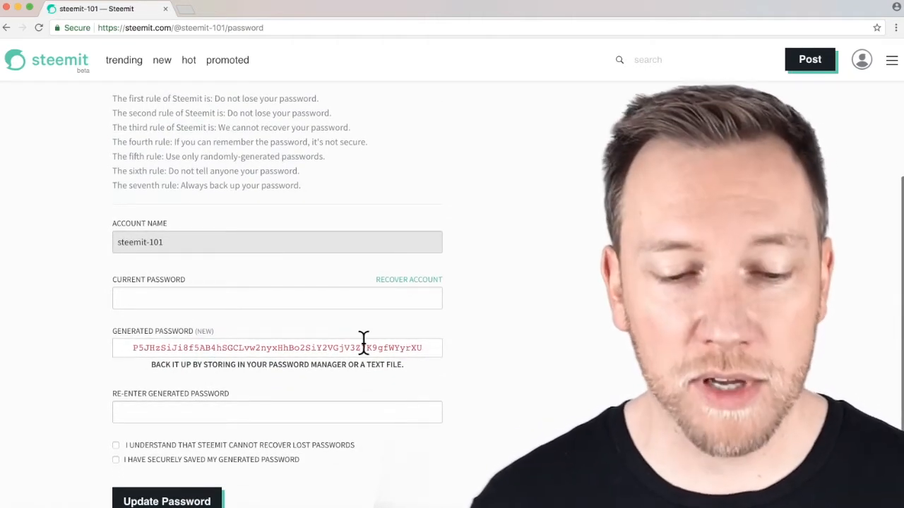
mouse_move(426, 370)
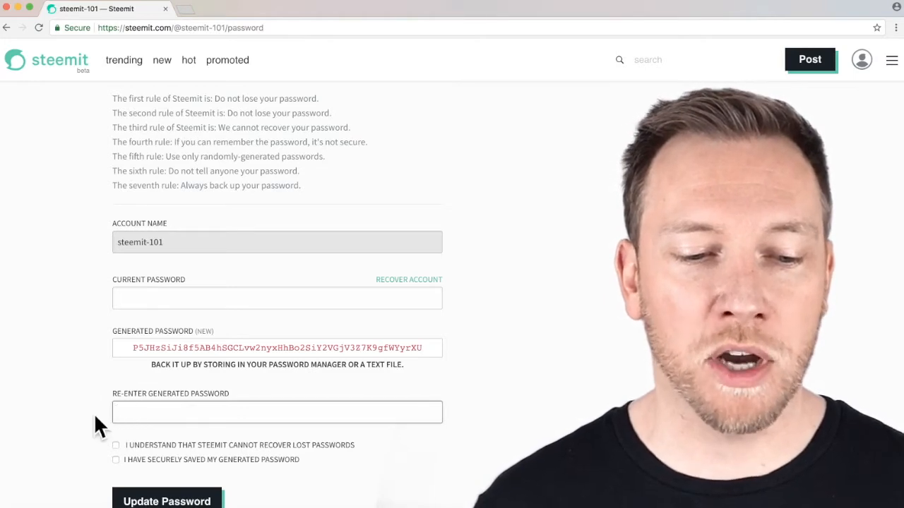
mouse_move(164, 452)
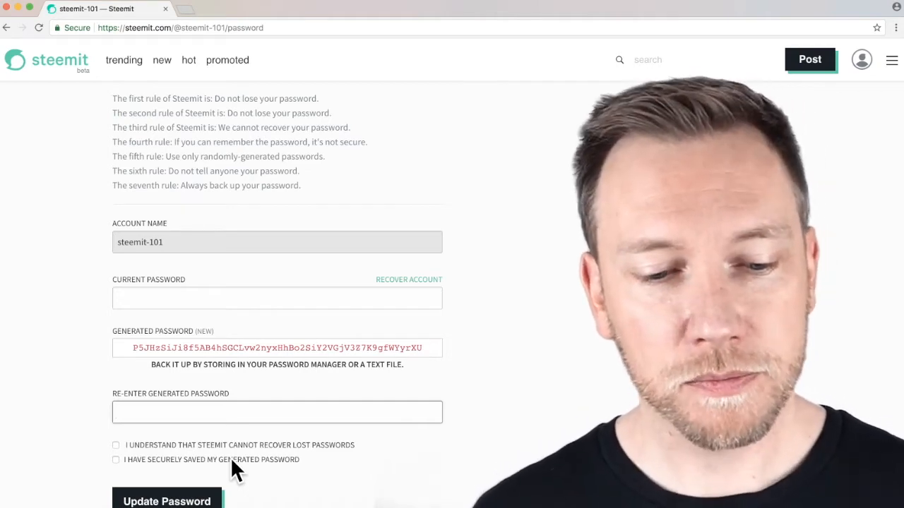
mouse_move(359, 440)
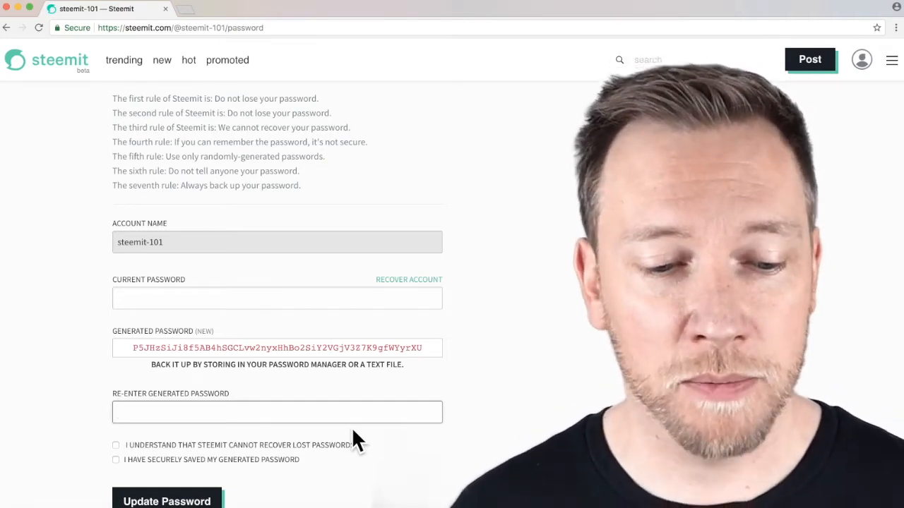
scroll("down", 3)
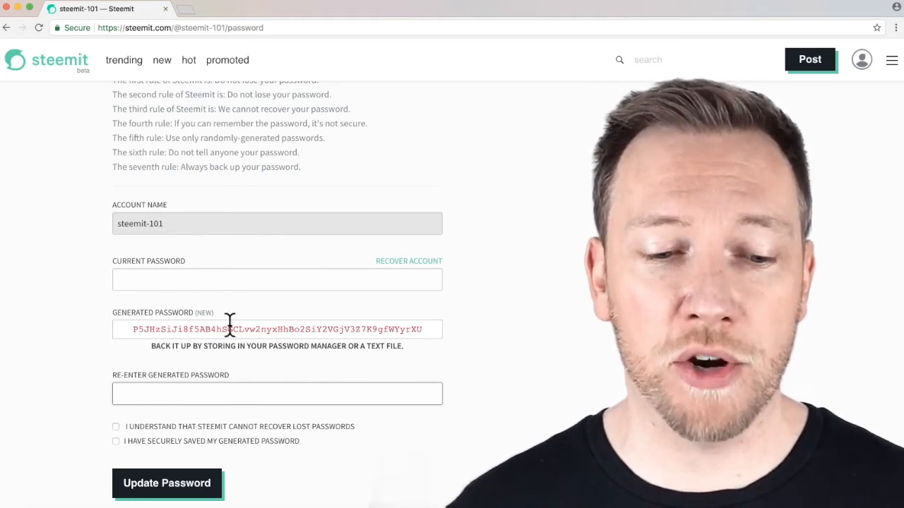
mouse_move(217, 318)
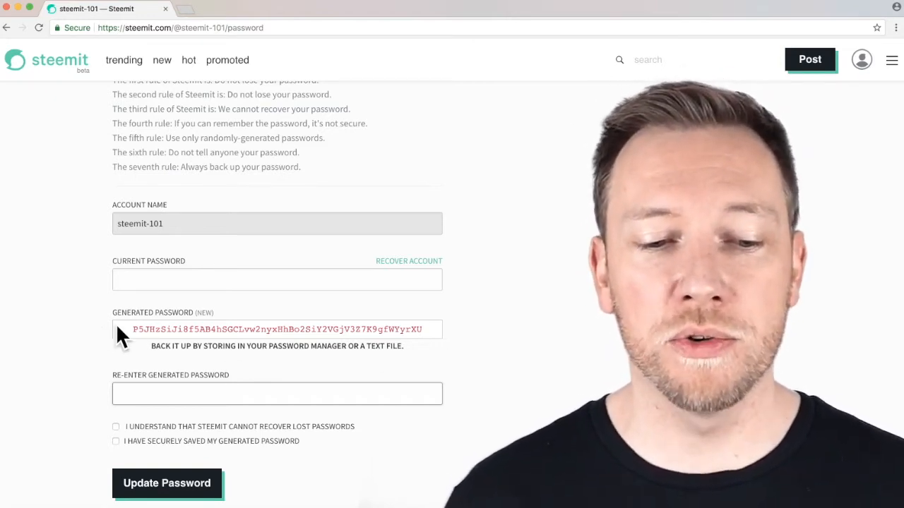
mouse_move(275, 362)
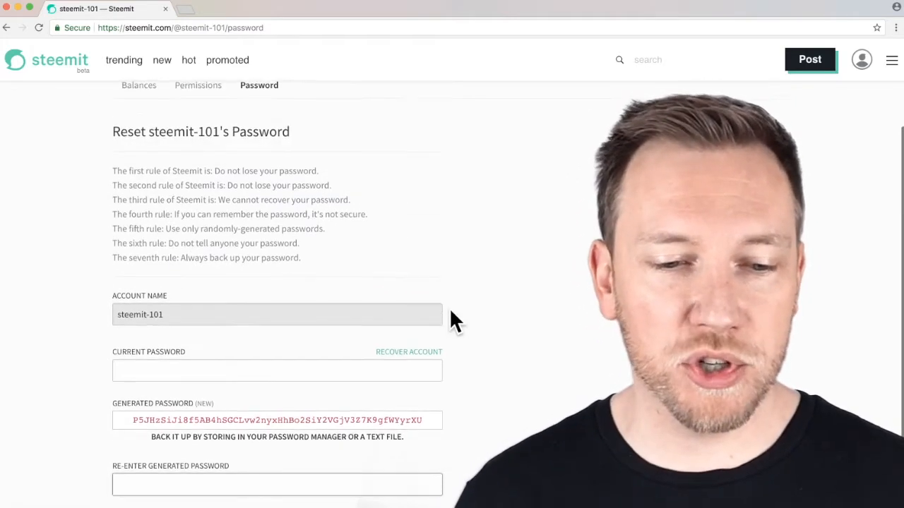
mouse_move(298, 293)
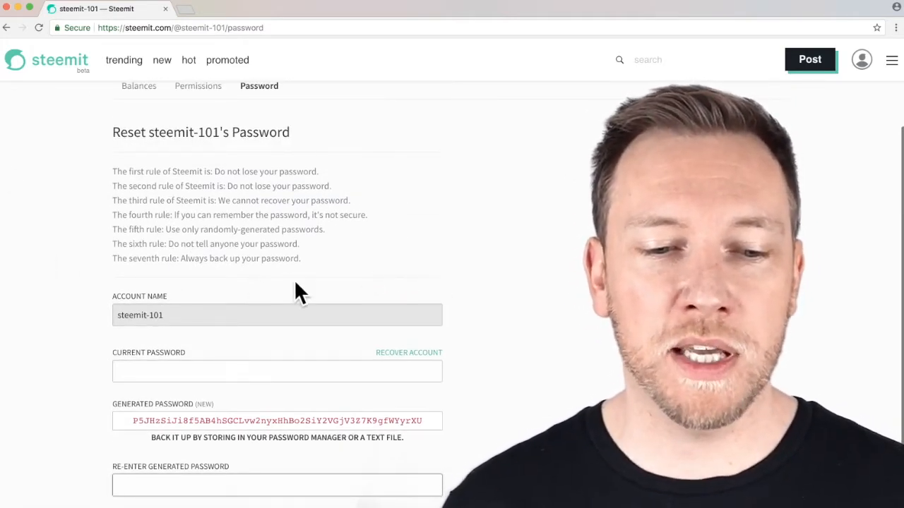
mouse_move(252, 155)
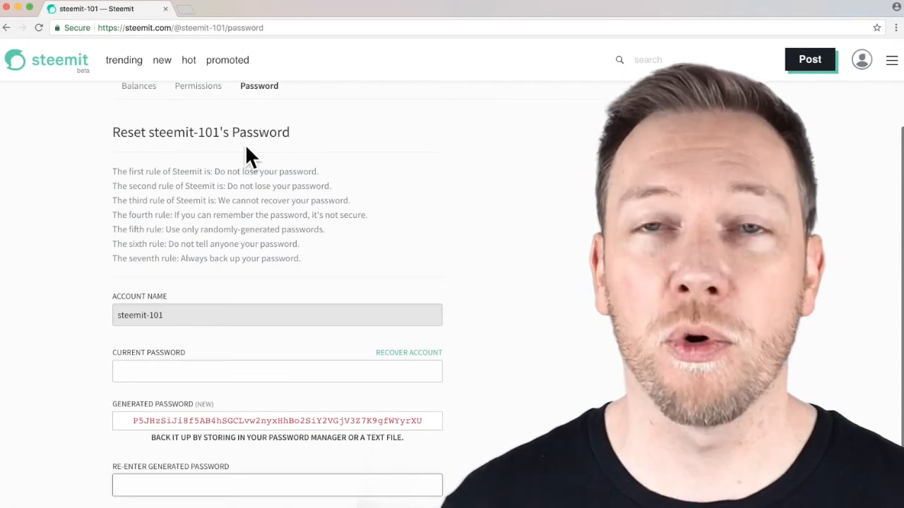
mouse_move(189, 183)
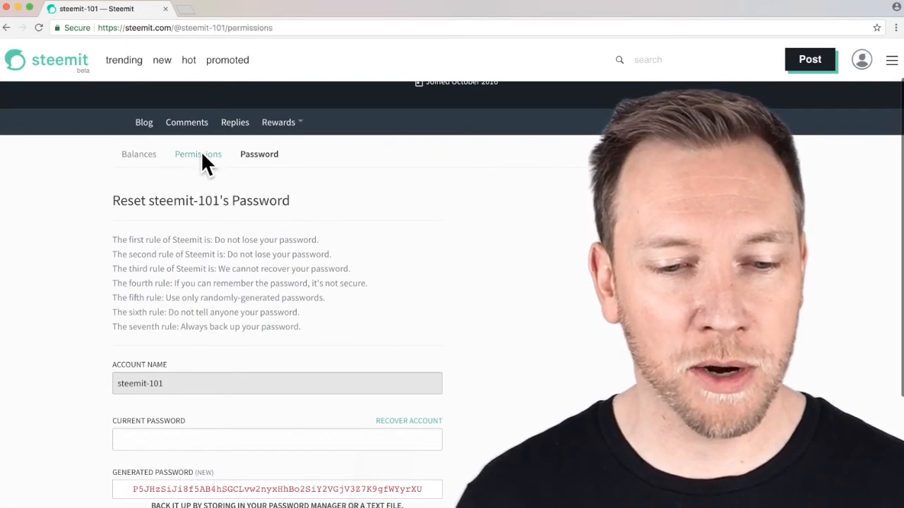
- Go back to the Permissions page with the posting, active, owner and memo keys
left_click(198, 154)
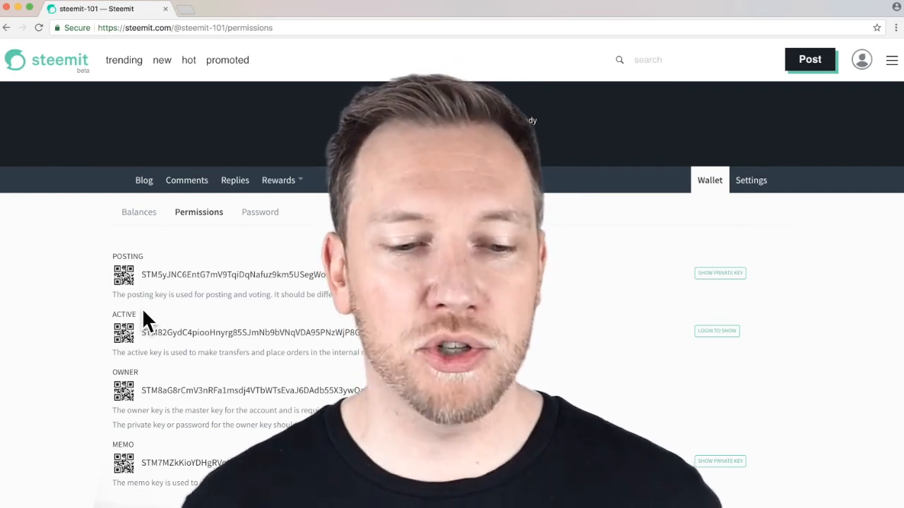
mouse_move(161, 269)
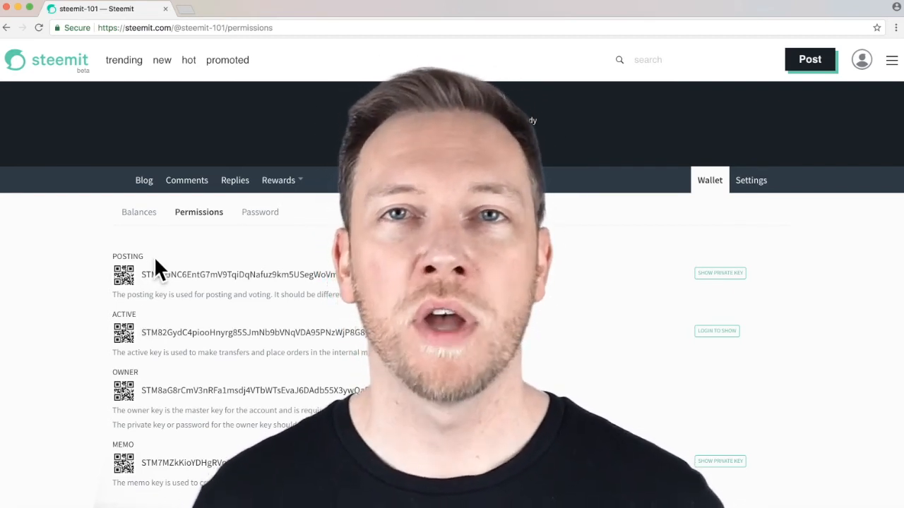